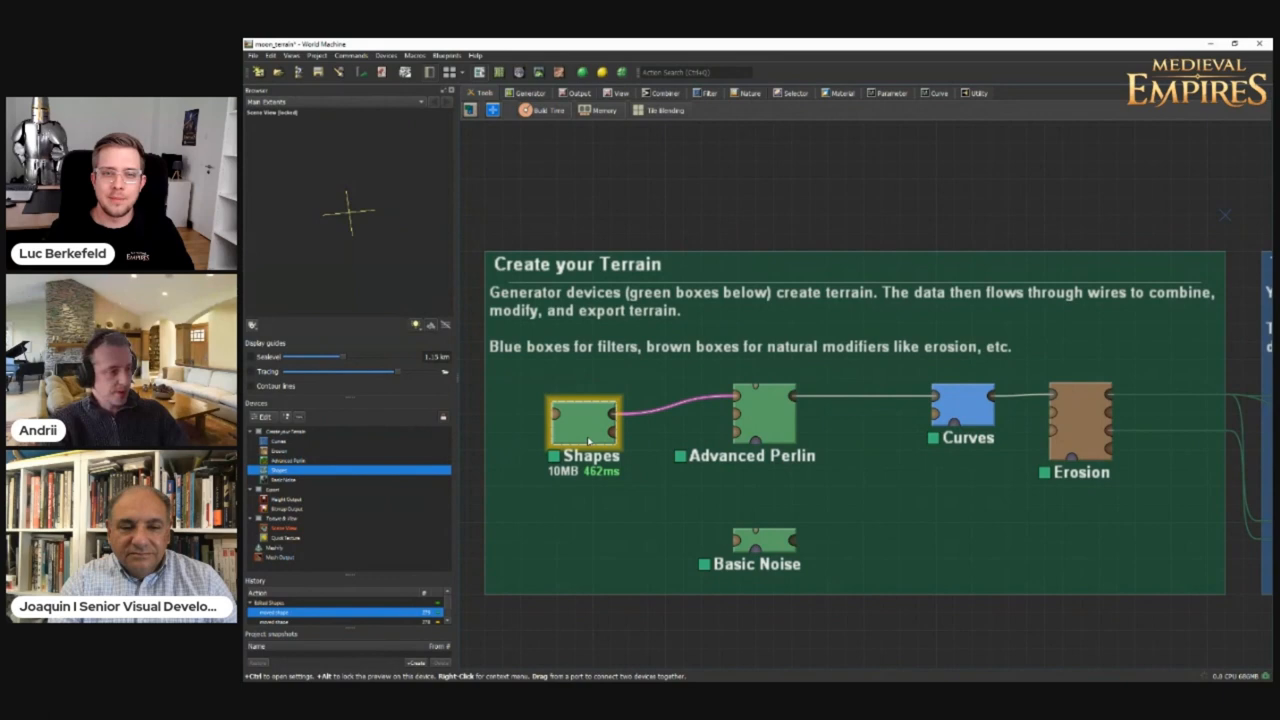
# Step: Open the Shapes generator's editor to show its circular shape over the terrain
pyautogui.doubleClick(584, 420)
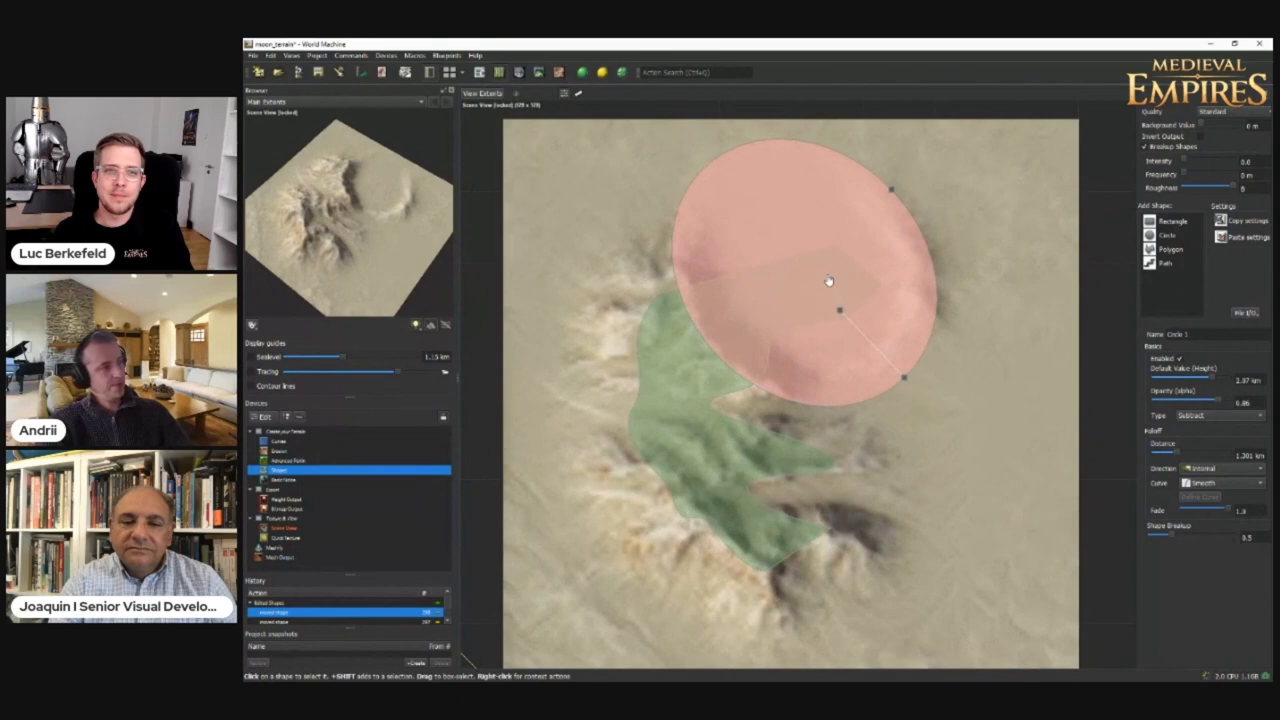
# Step: Return to the device graph and bring up the Advanced Perlin generator's properties
pyautogui.moveTo(828, 280); pyautogui.dragTo(770, 304)
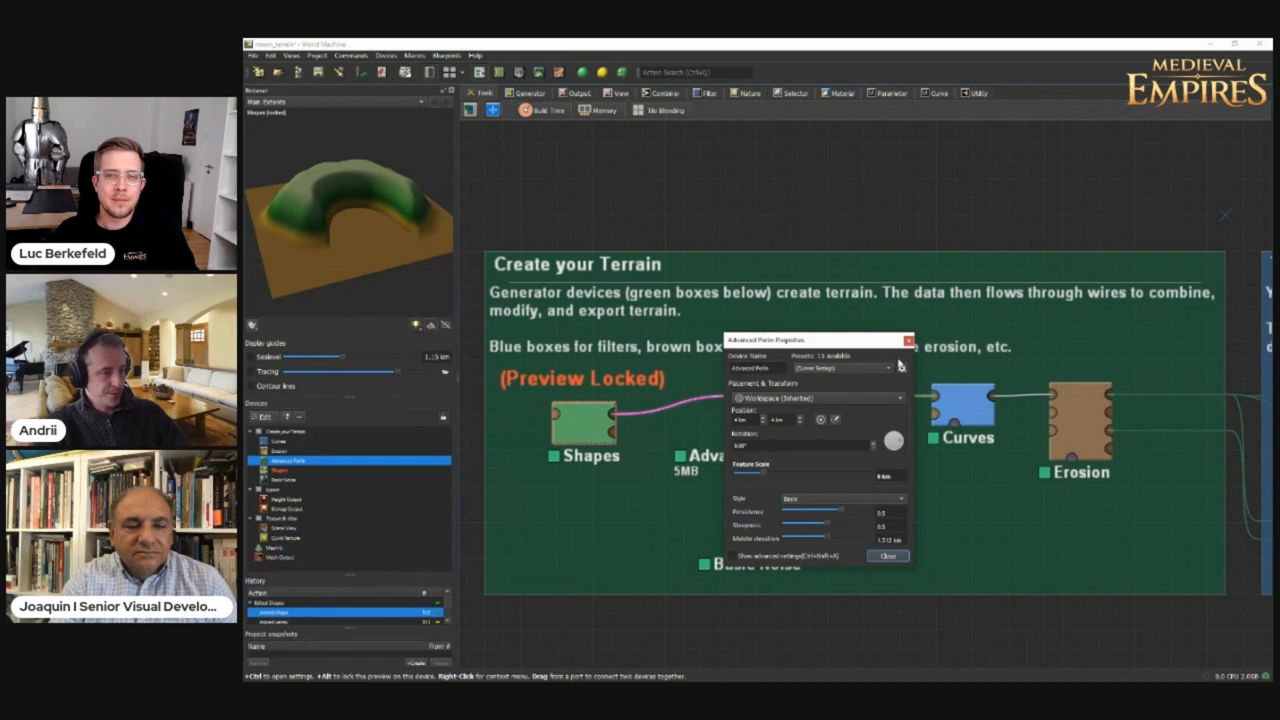
# Step: Close Advanced Perlin properties and show the Curves filter's properties with its curve
pyautogui.click(886, 556)
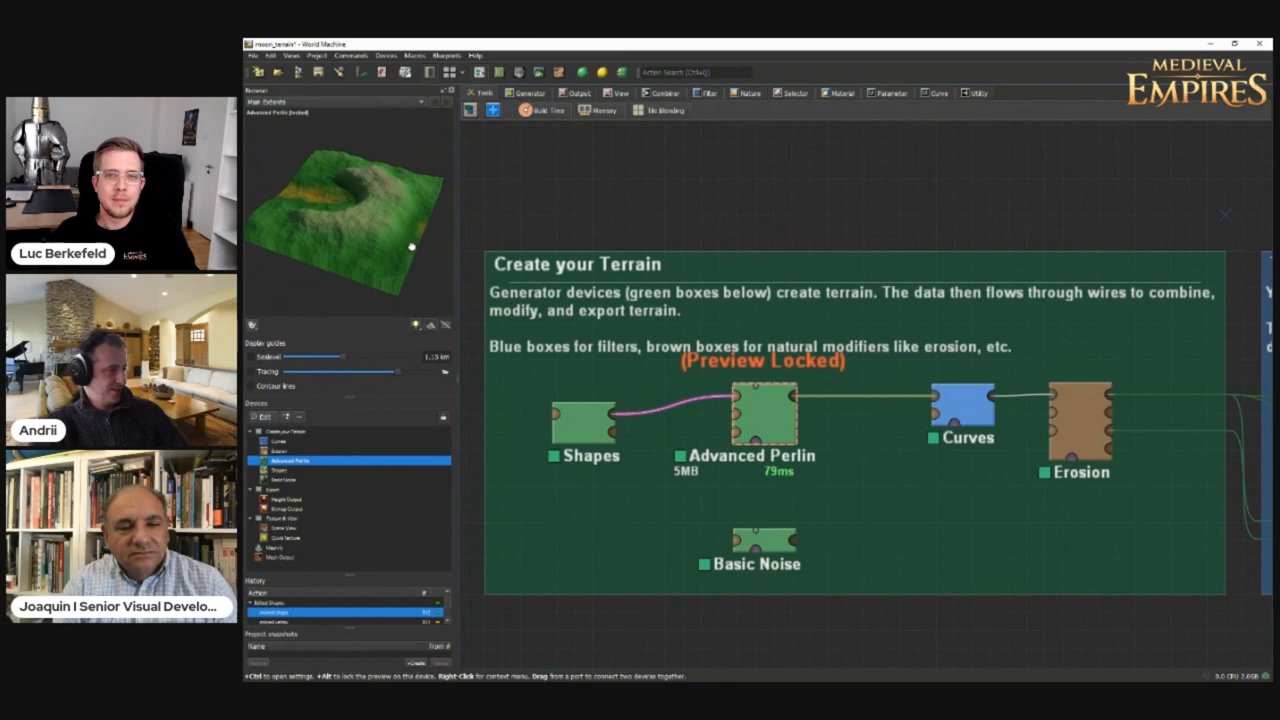
pyautogui.doubleClick(962, 410)
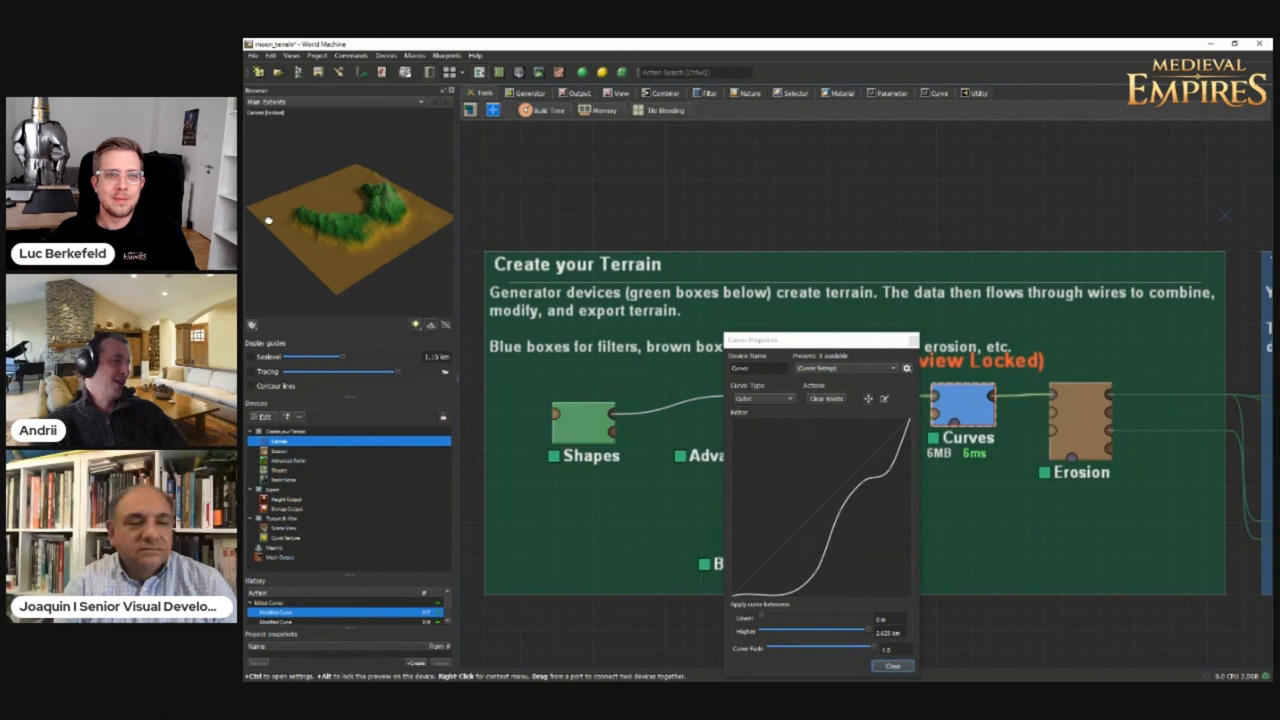
# Step: Close Curves, review the Erosion device's properties, then pan to the Texture & View group
pyautogui.click(892, 666)
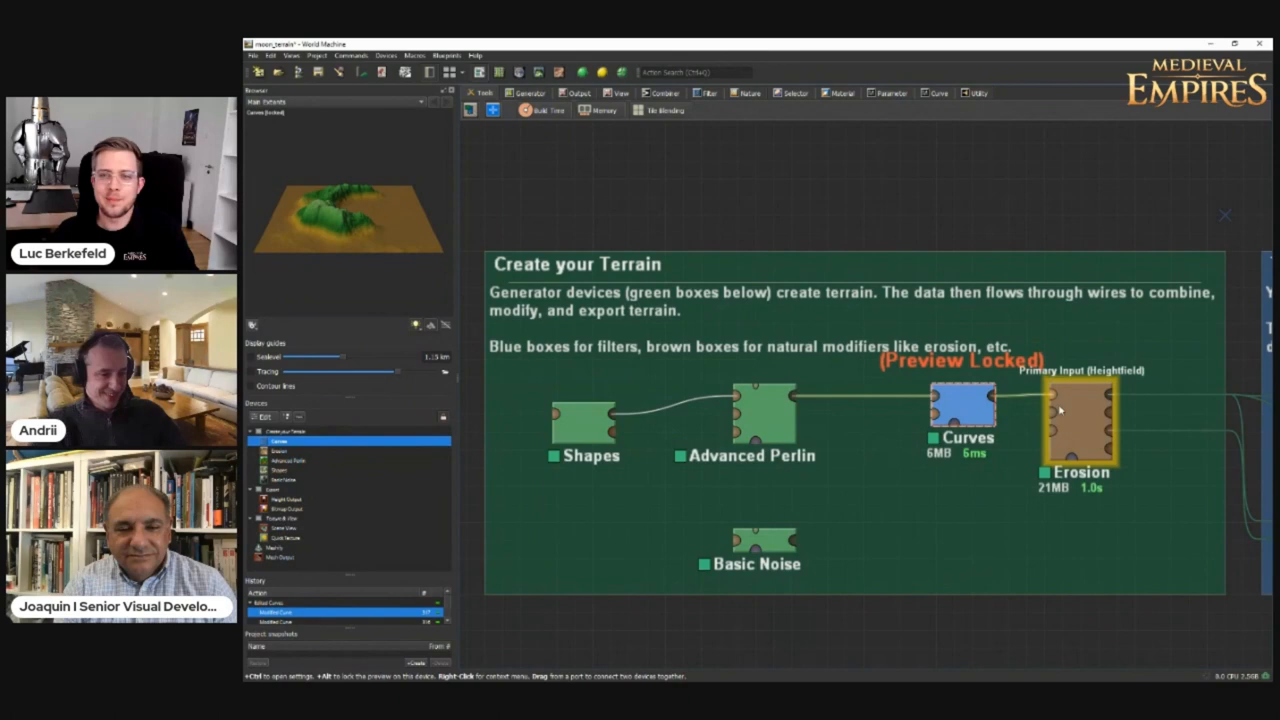
pyautogui.doubleClick(1080, 420)
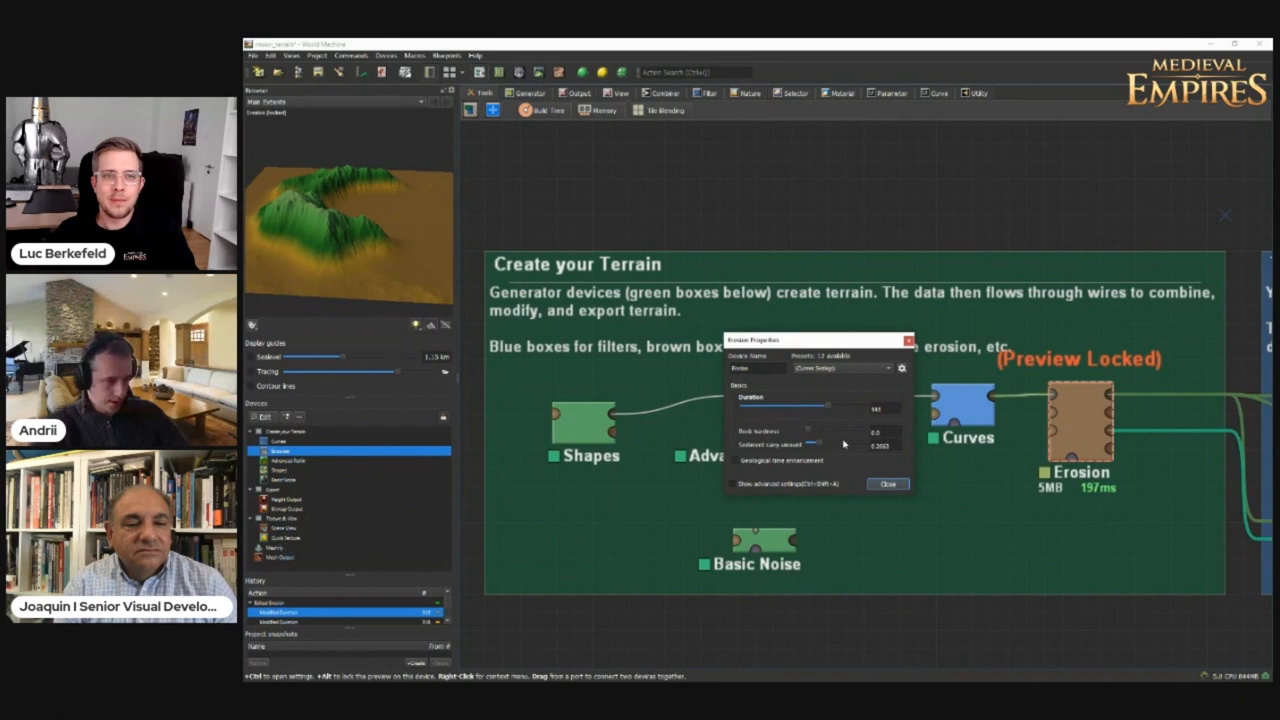
pyautogui.moveTo(812, 444); pyautogui.dragTo(850, 444)
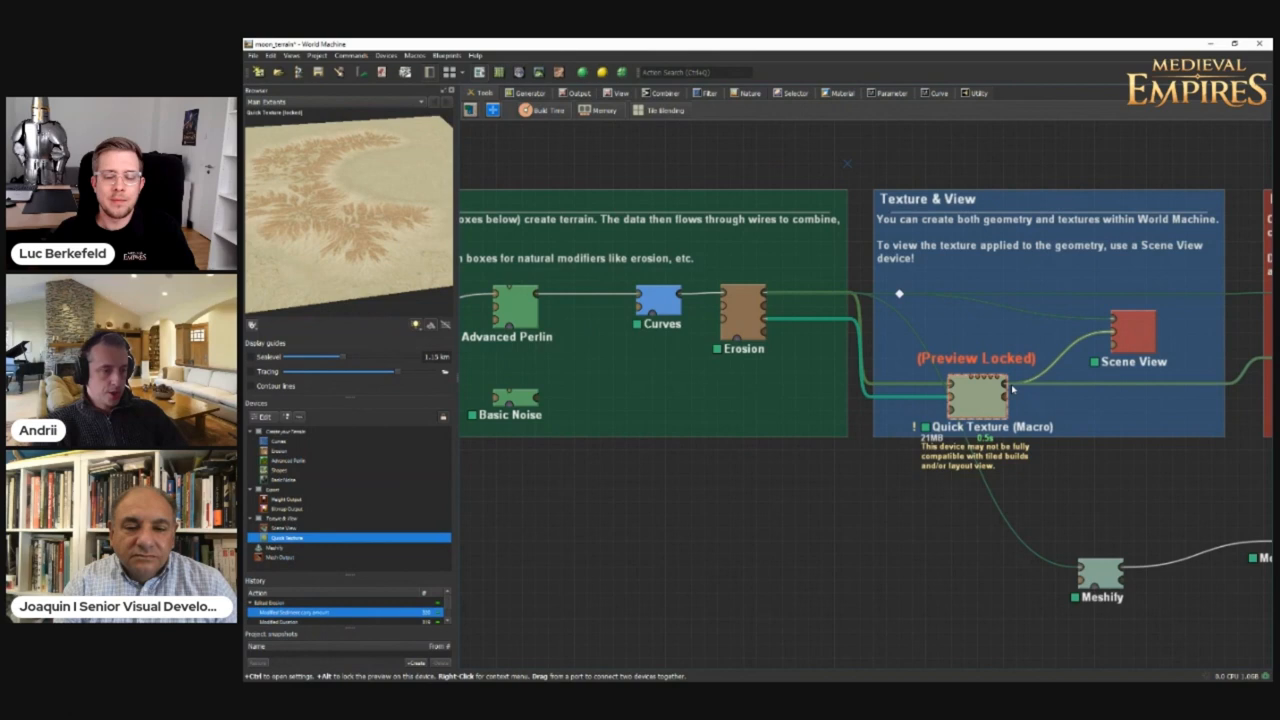
pyautogui.moveTo(822, 332)
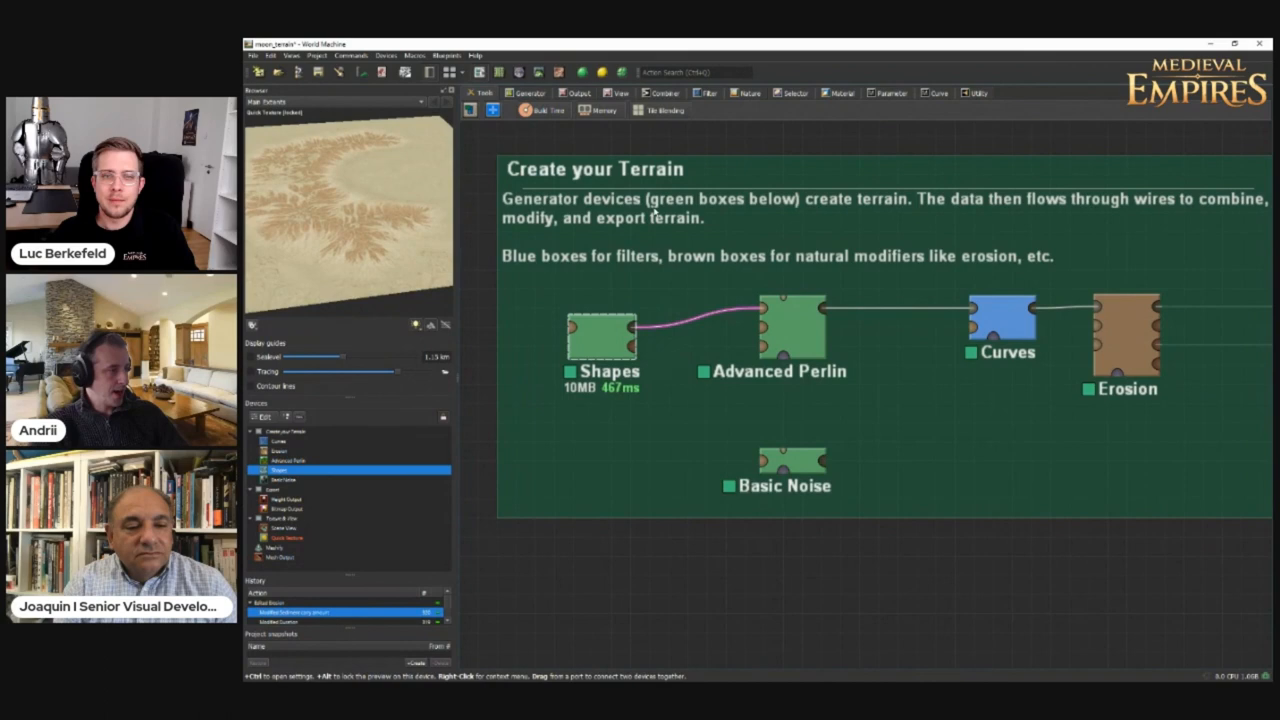
# Step: Pan the graph back to the Create your Terrain group
pyautogui.click(602, 336)
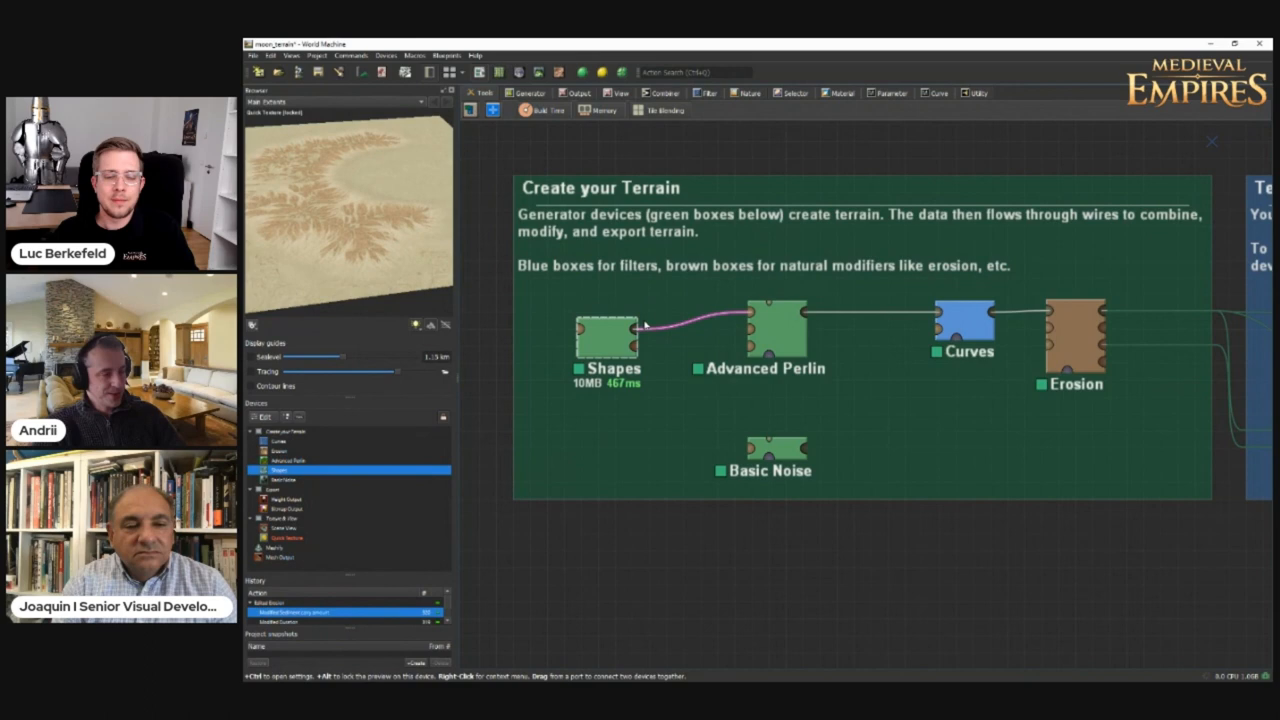
pyautogui.click(964, 320)
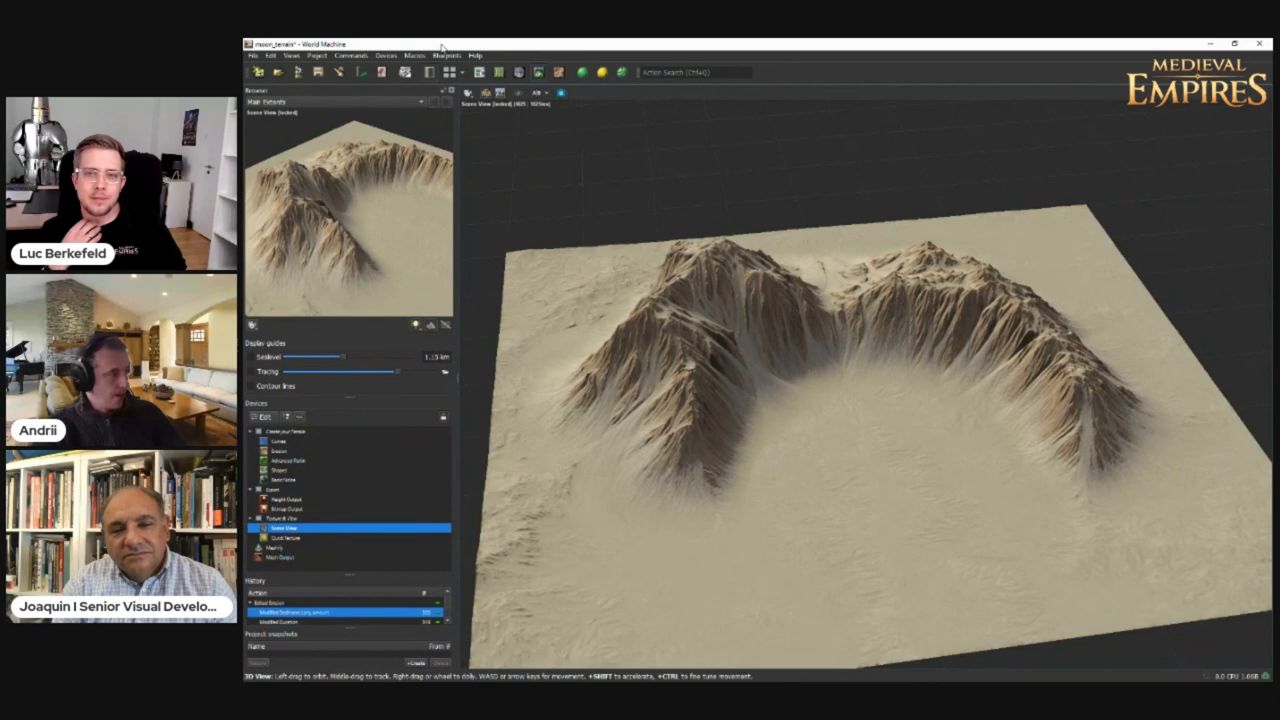
# Step: Show the Recent World Files list from the File menu
pyautogui.click(256, 56)
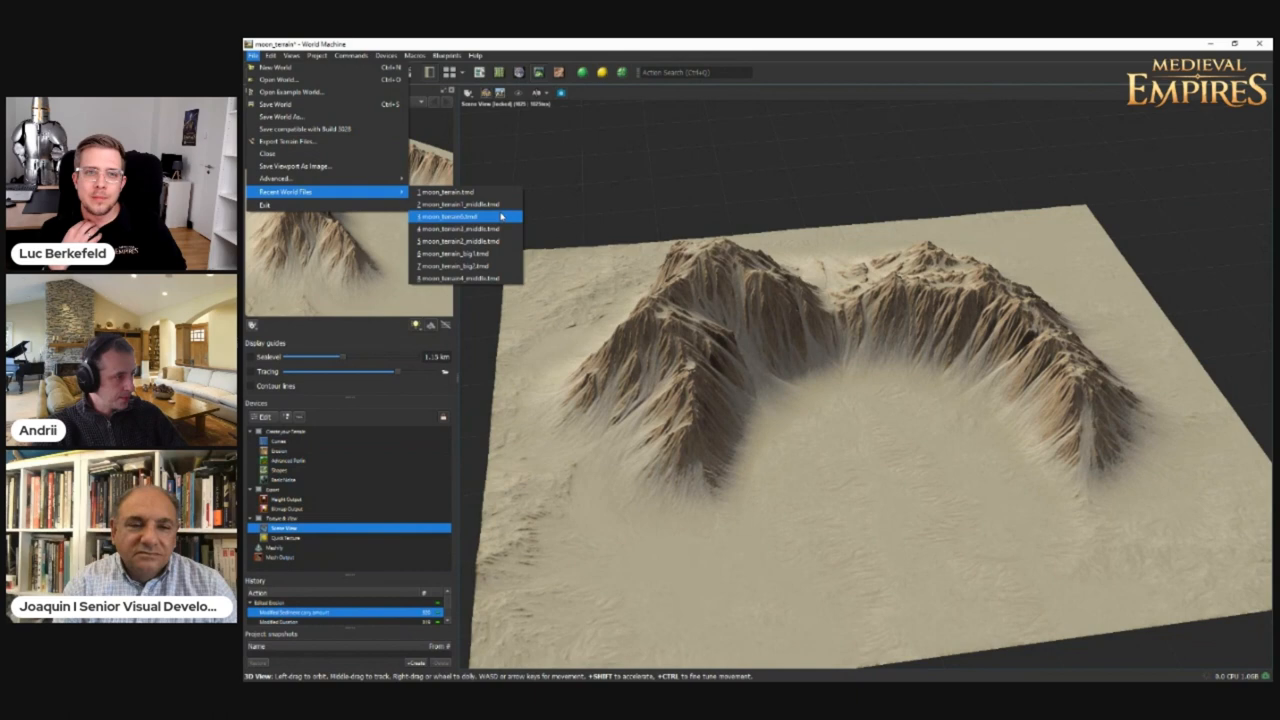
# Step: Load a recent world with a long mountain ridge, then show Recent World Files again
pyautogui.click(448, 216)
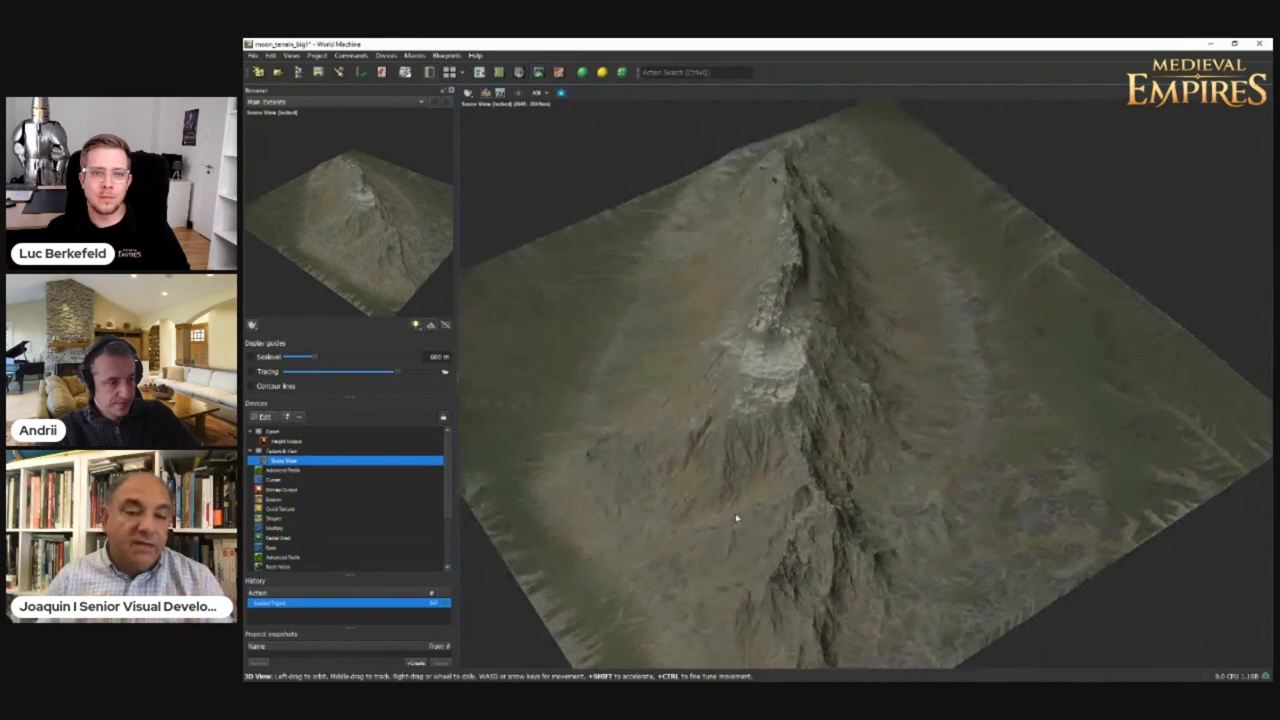
pyautogui.click(256, 56)
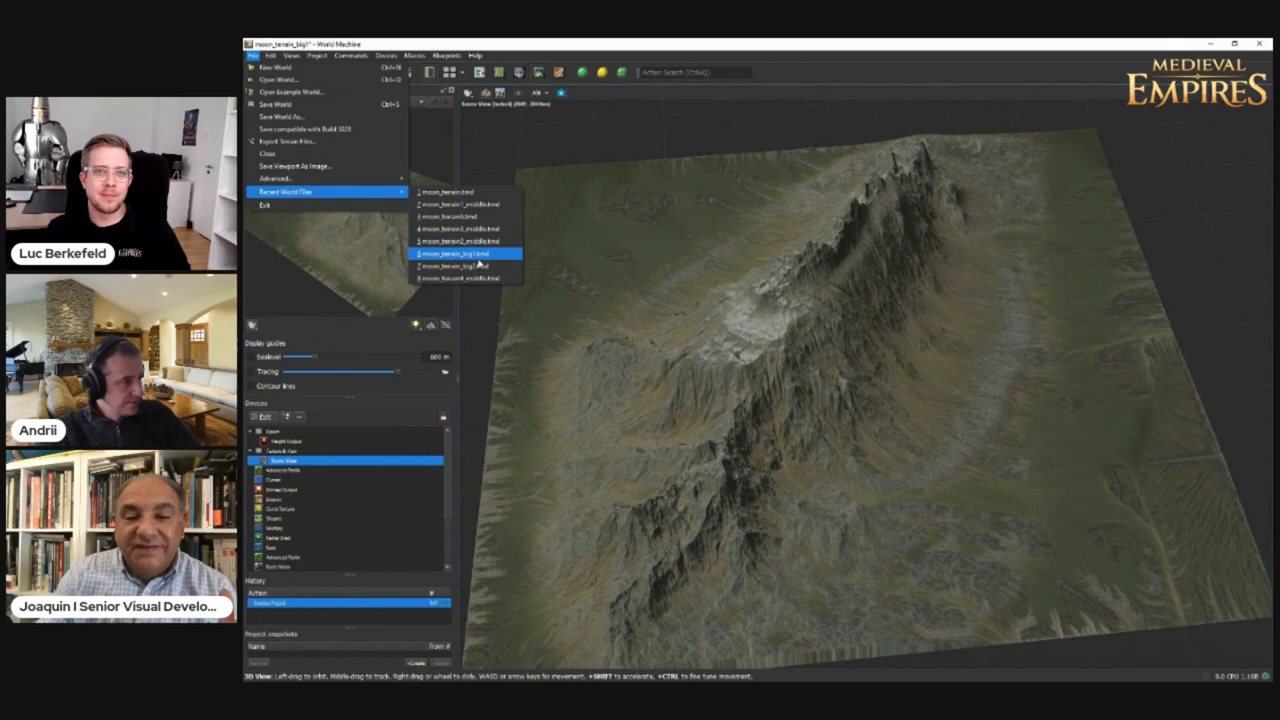
# Step: Load another recent world with a single tall peak and let its full build complete
pyautogui.click(460, 264)
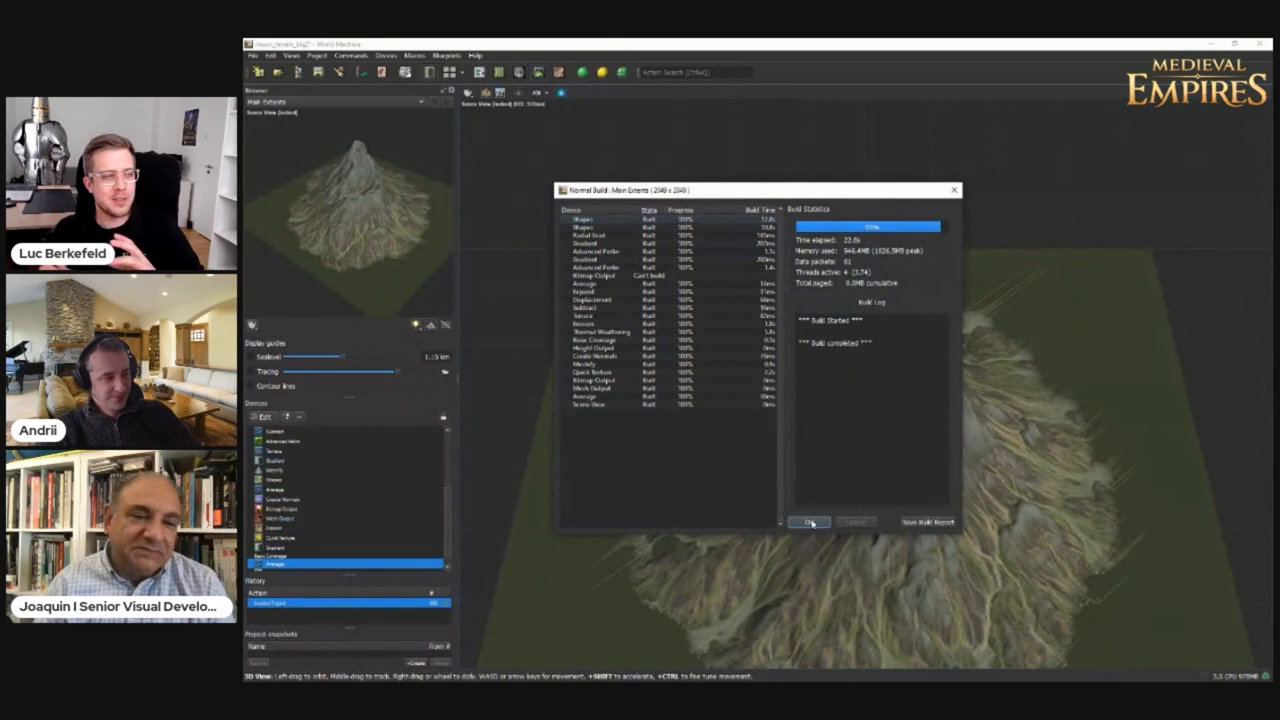
pyautogui.click(808, 520)
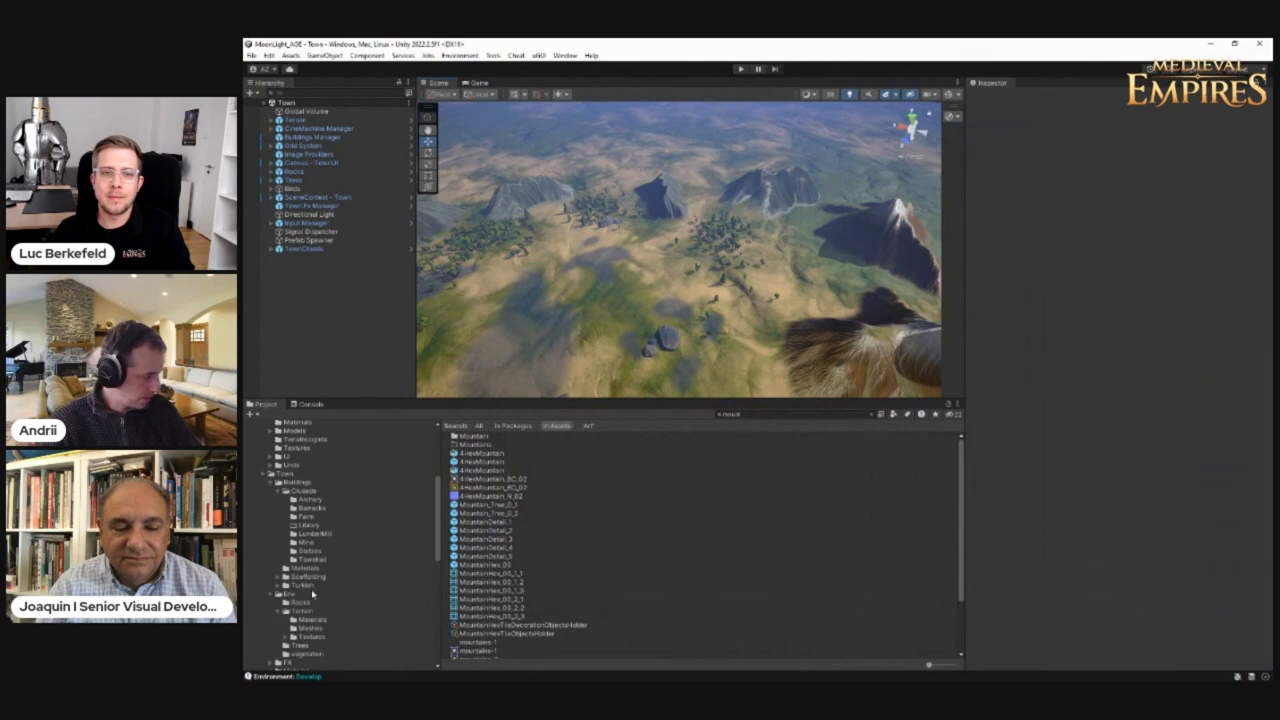
# Step: Scroll the Project tree to the Assets > Scenes folder listing the scene files
pyautogui.scroll(-3)
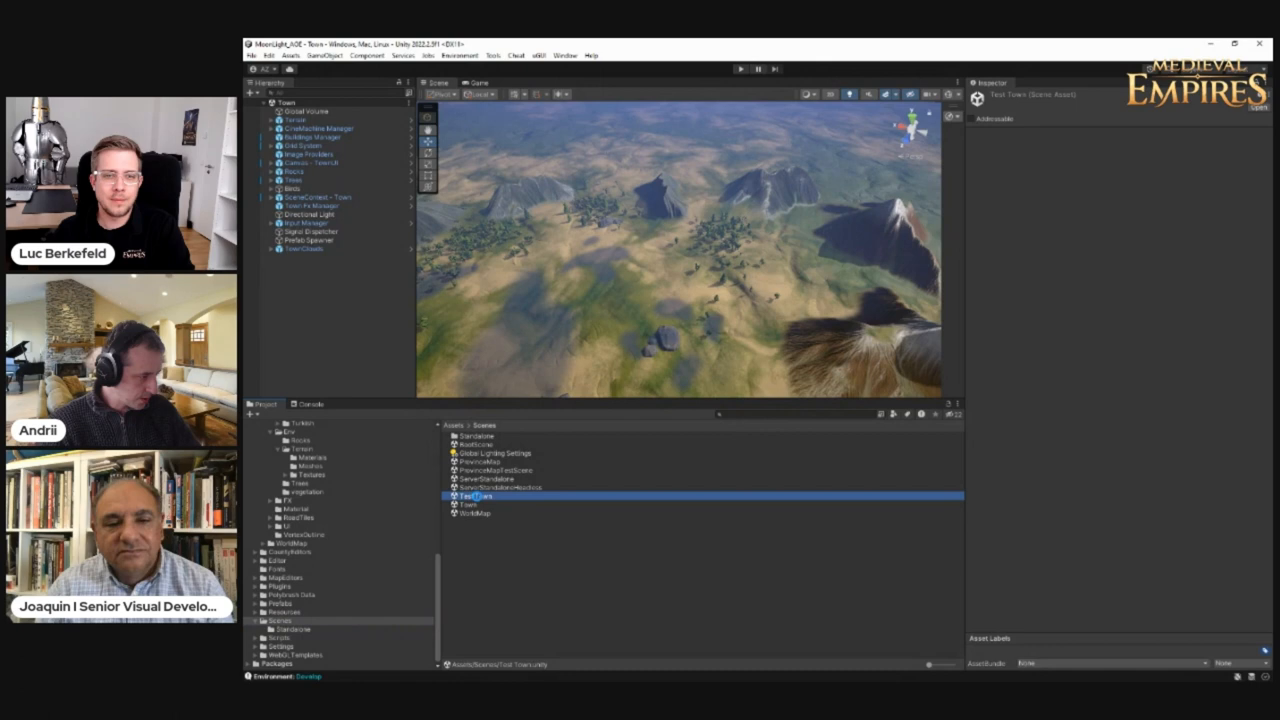
pyautogui.doubleClick(476, 496)
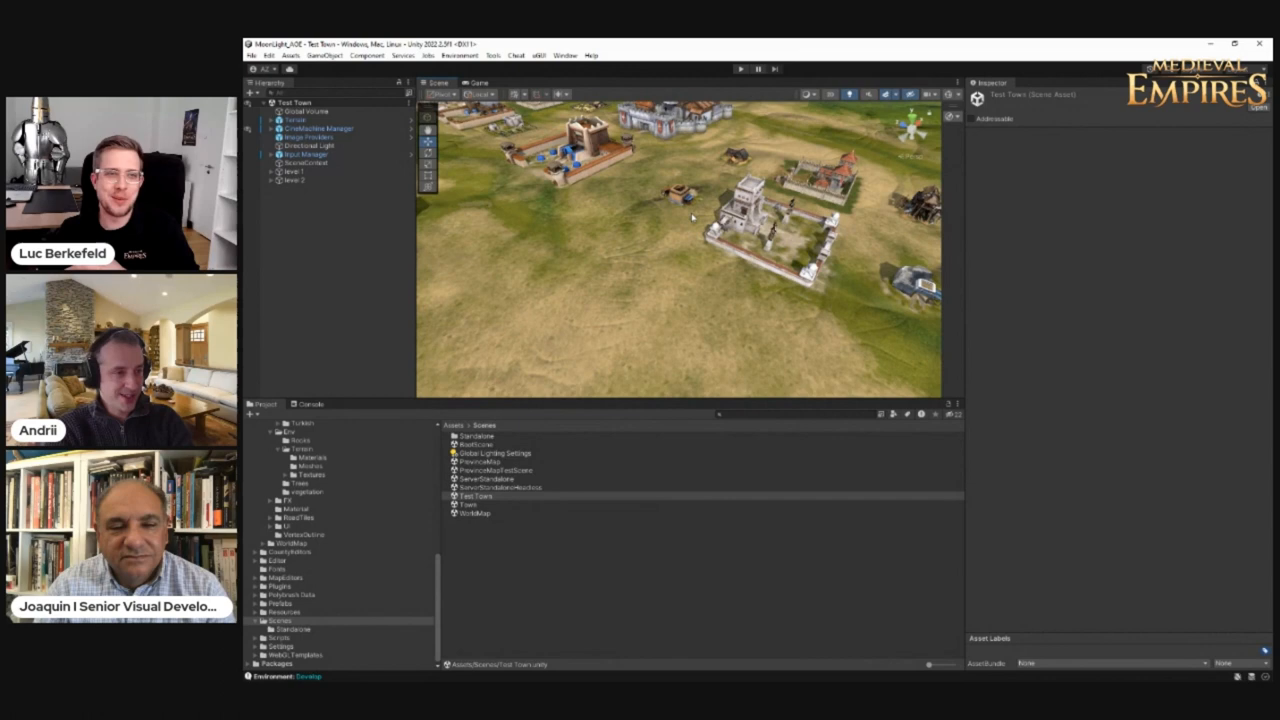
pyautogui.moveTo(676, 208)
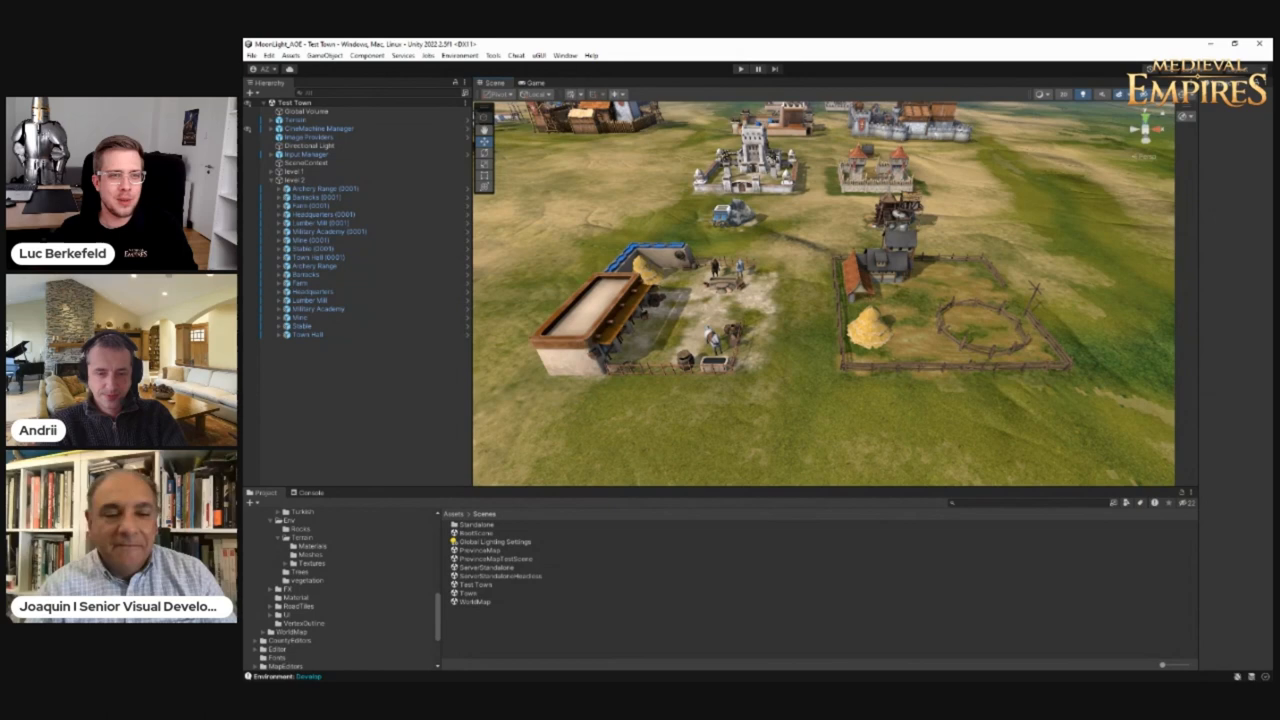
pyautogui.click(496, 540)
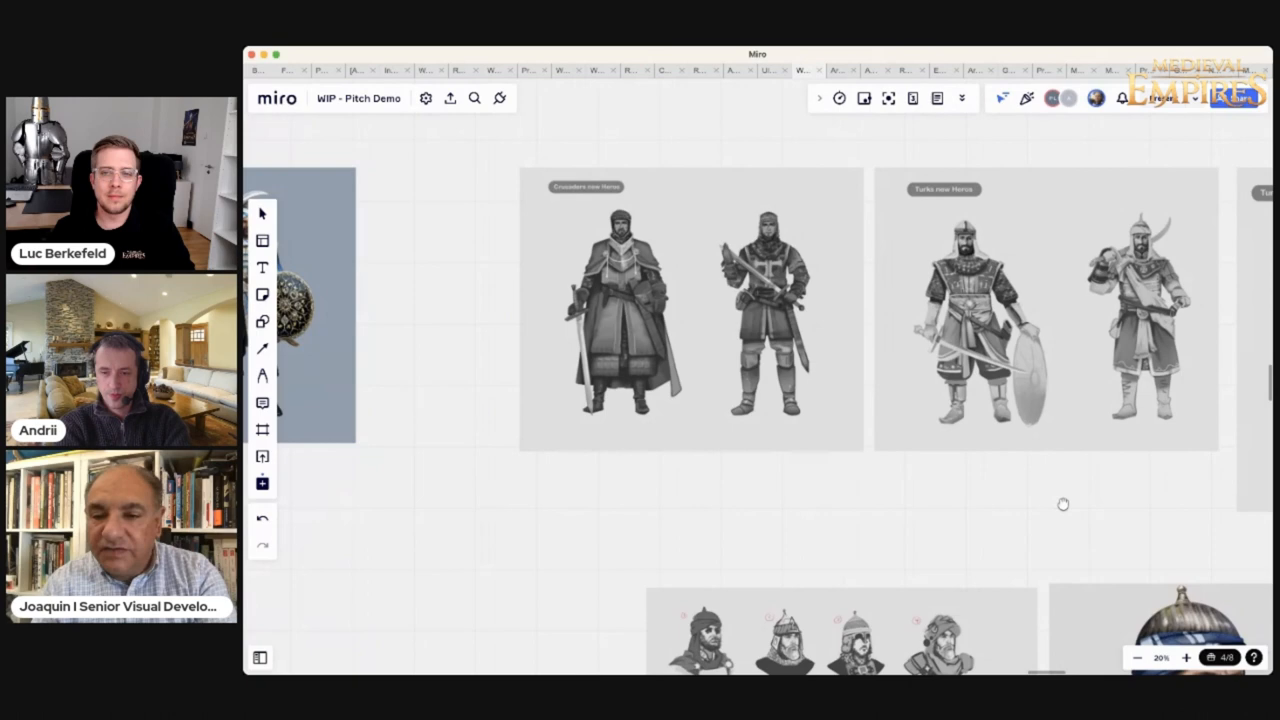
pyautogui.moveTo(1064, 504); pyautogui.dragTo(1008, 532)
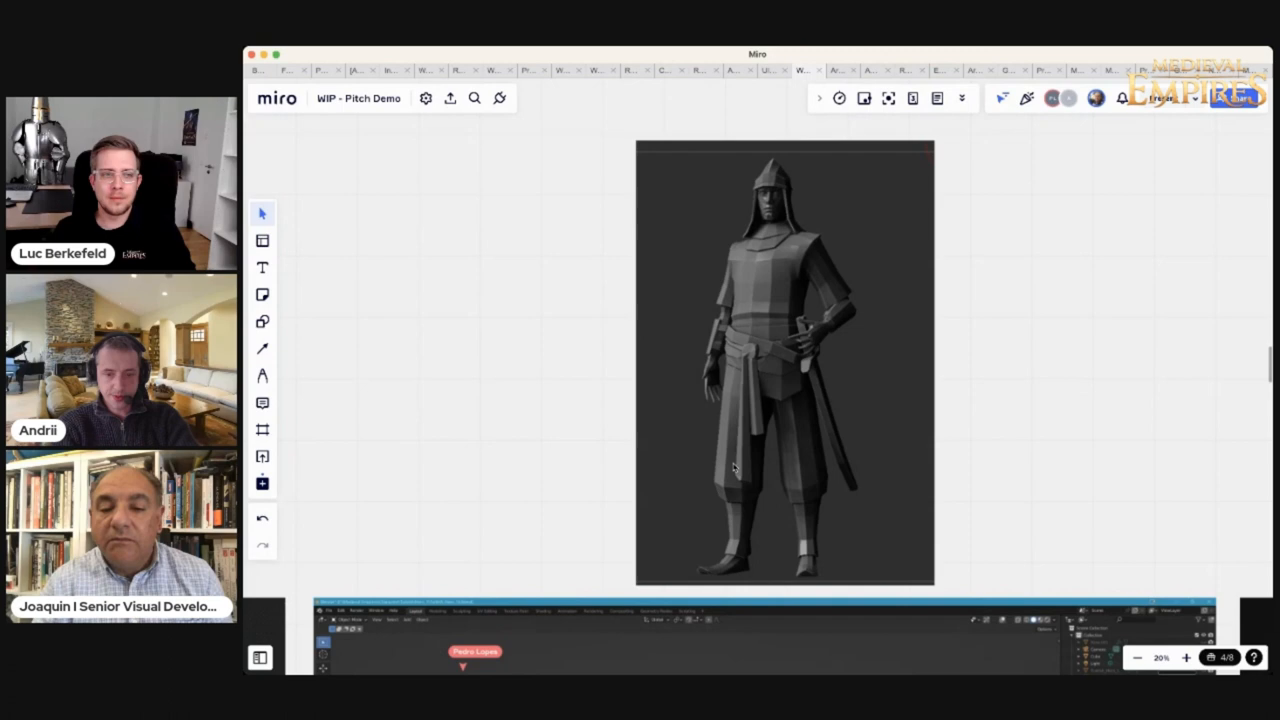
pyautogui.moveTo(768, 458)
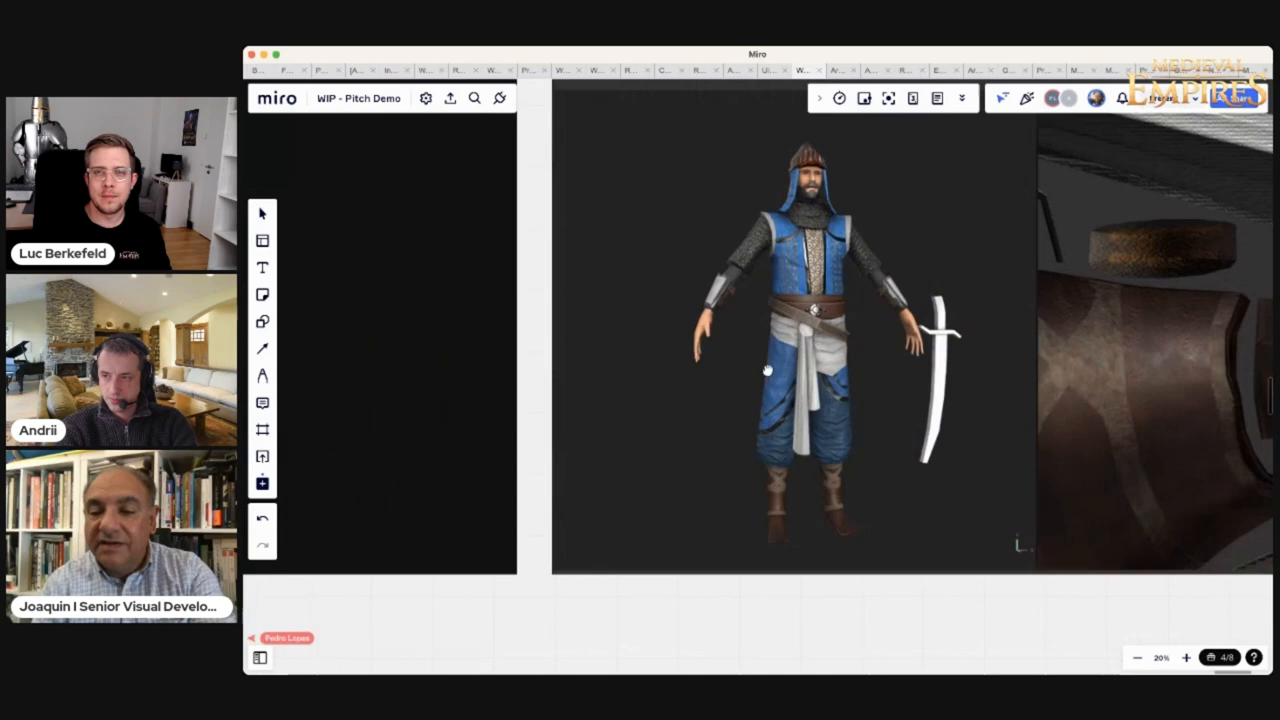
pyautogui.scroll(-3)
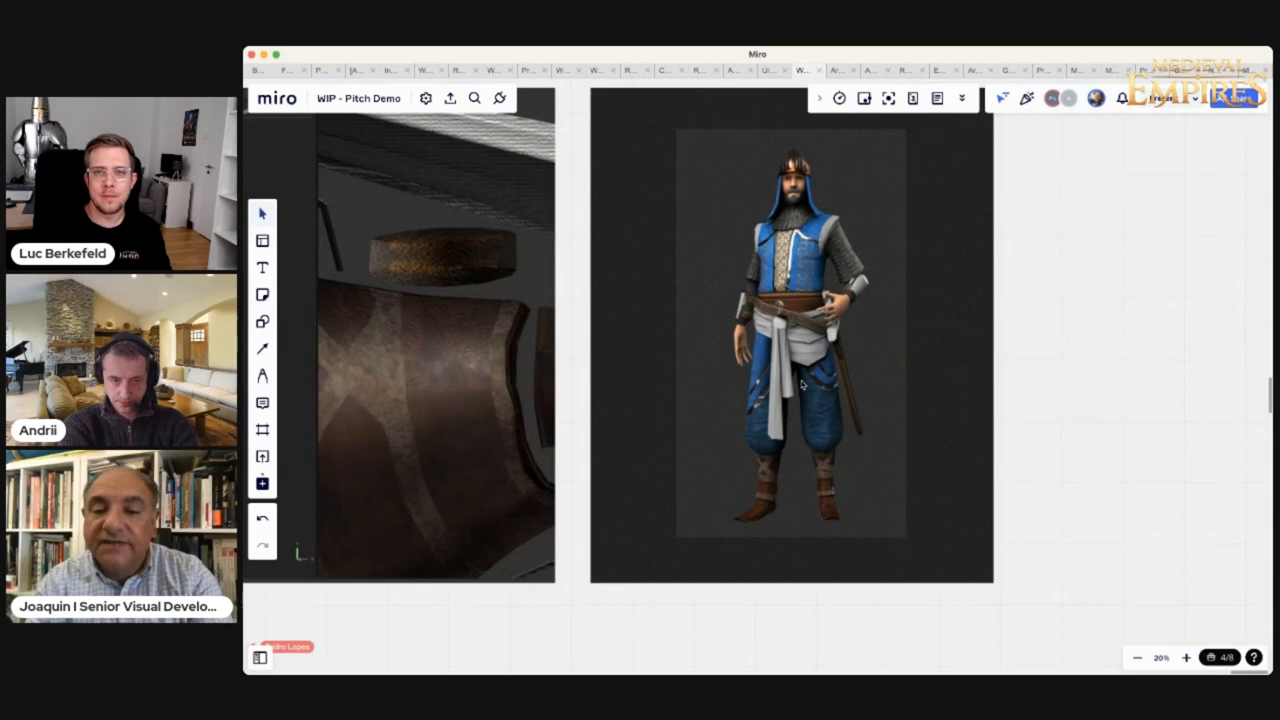
pyautogui.moveTo(888, 384)
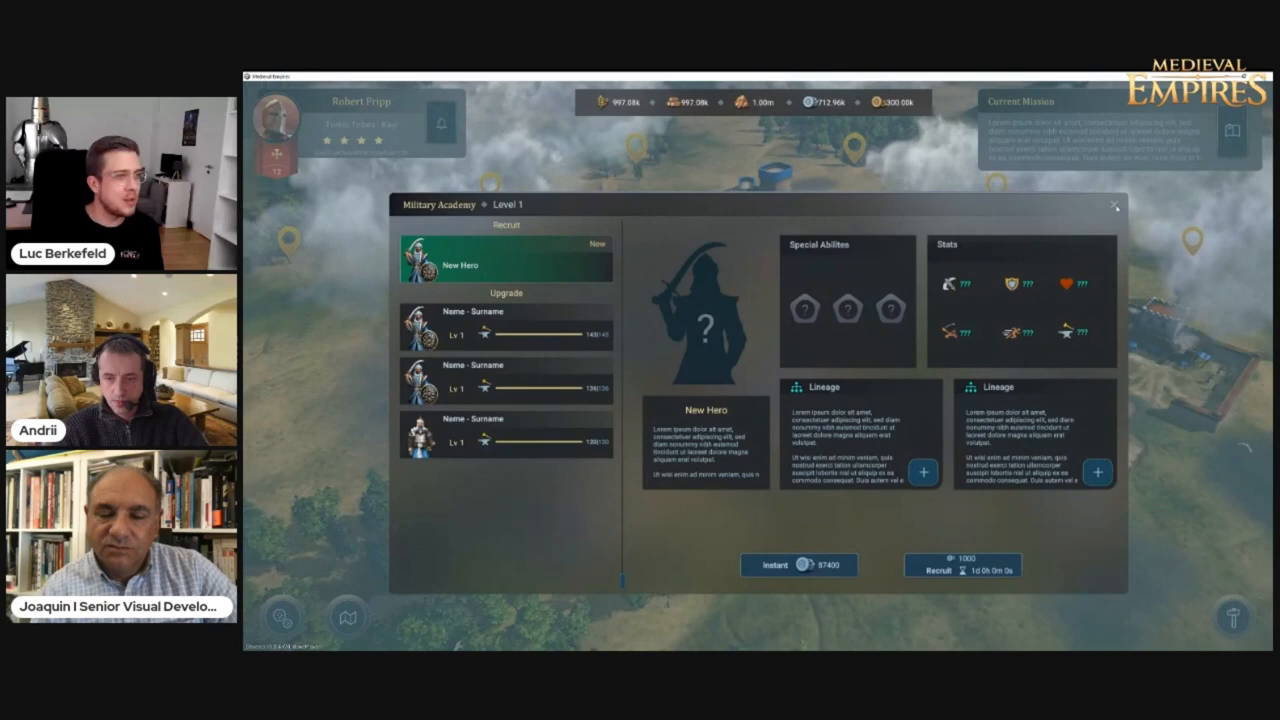
# Step: Proceed from the Military Academy to the Assemble Army screen with the hero roster
pyautogui.click(1112, 204)
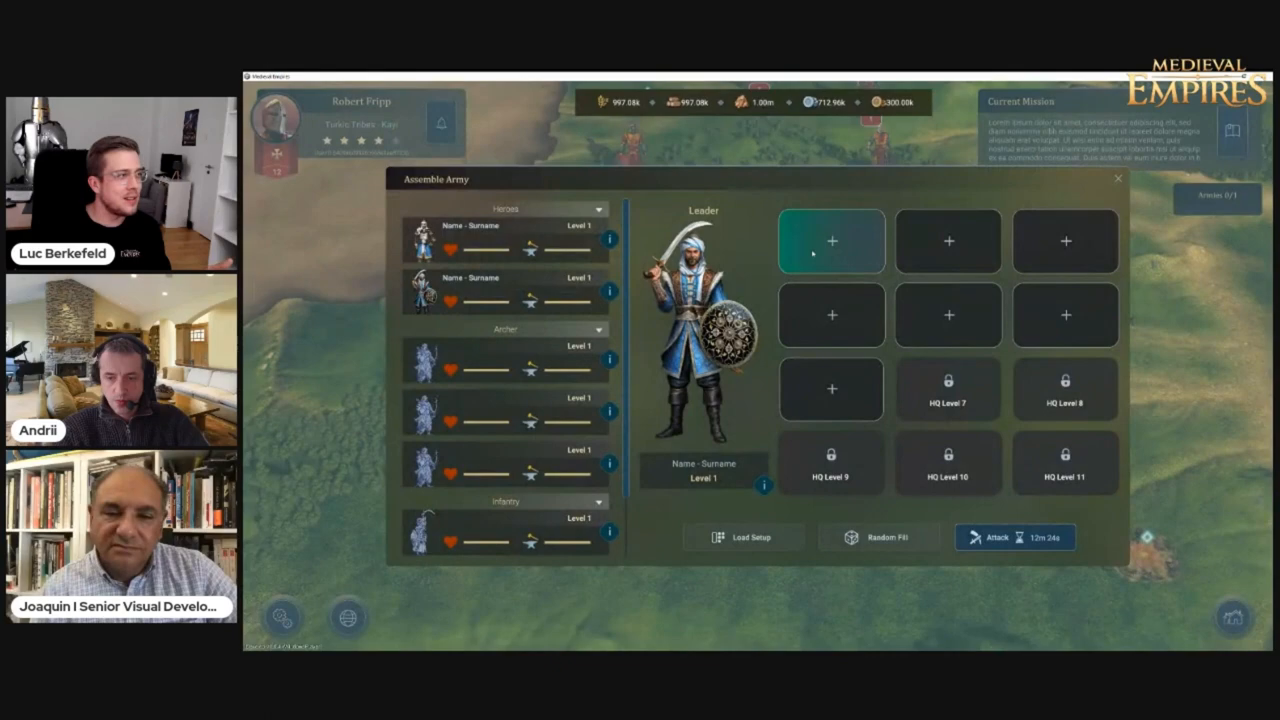
# Step: Close the Assemble Army dialog and return to the kingdom world map
pyautogui.click(1116, 176)
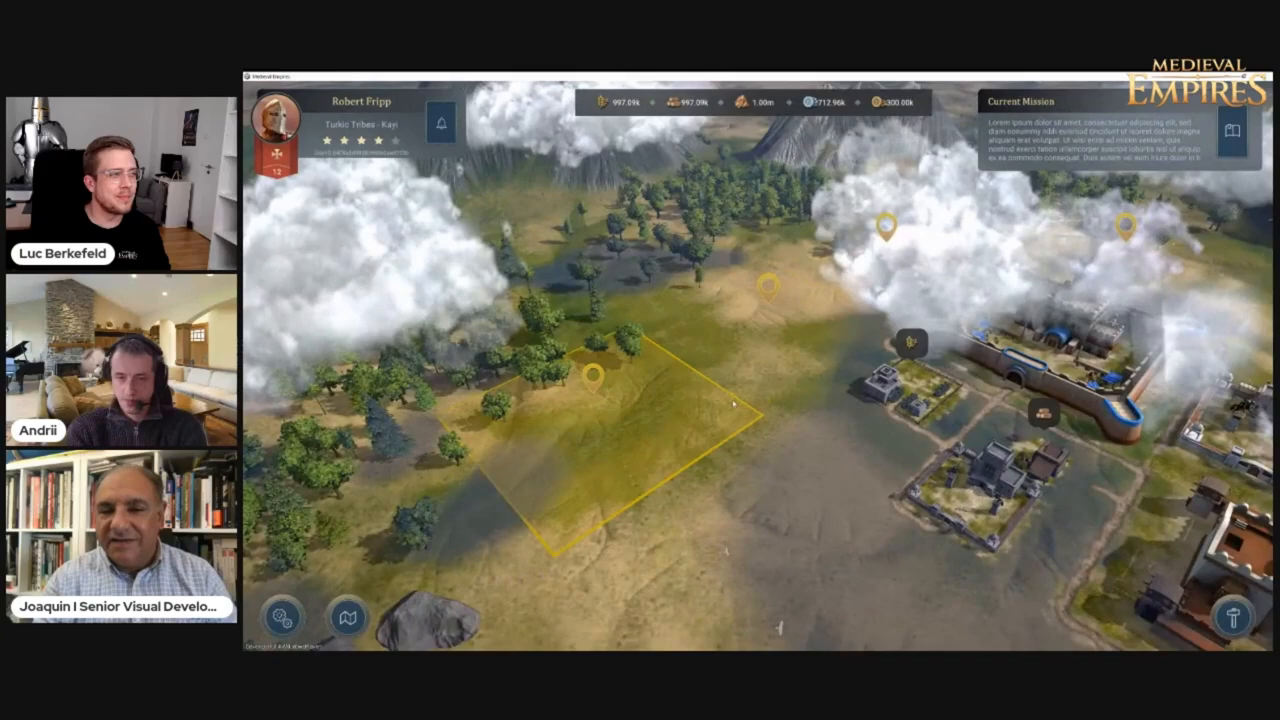
# Step: Recruit a Bowman instantly at the Archery Range and return to the town view
pyautogui.scroll(-3)
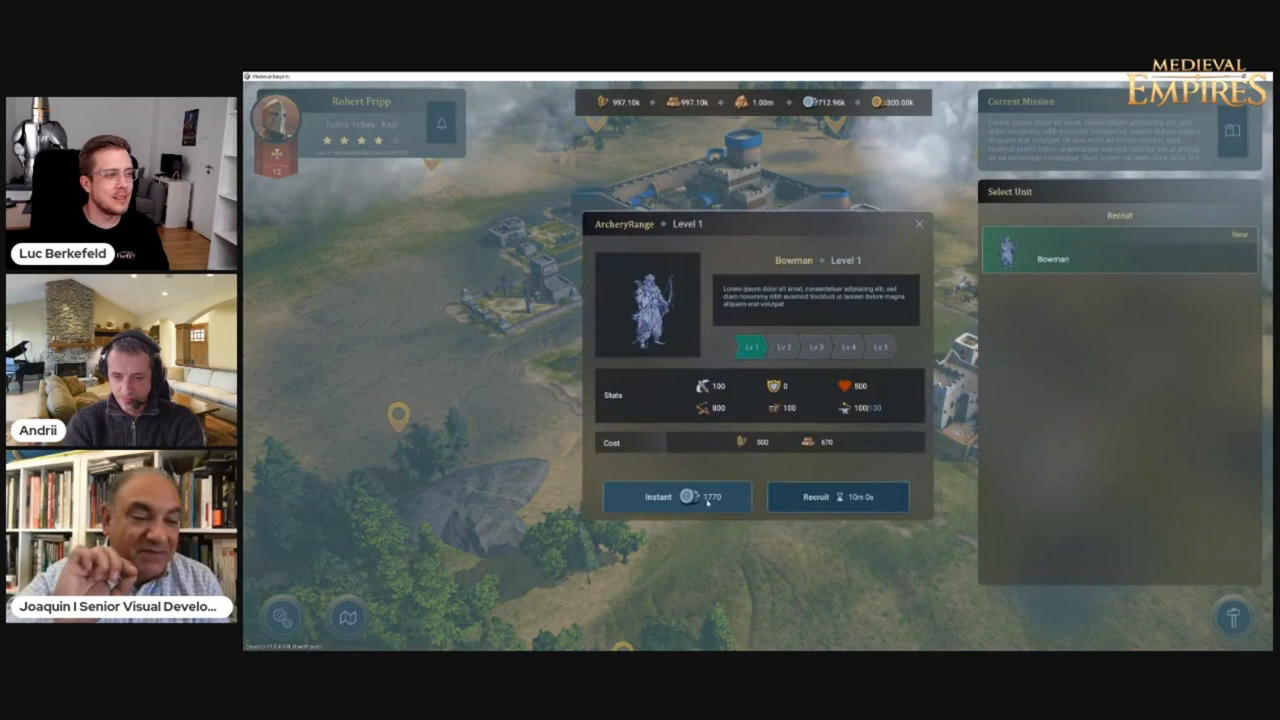
pyautogui.click(916, 224)
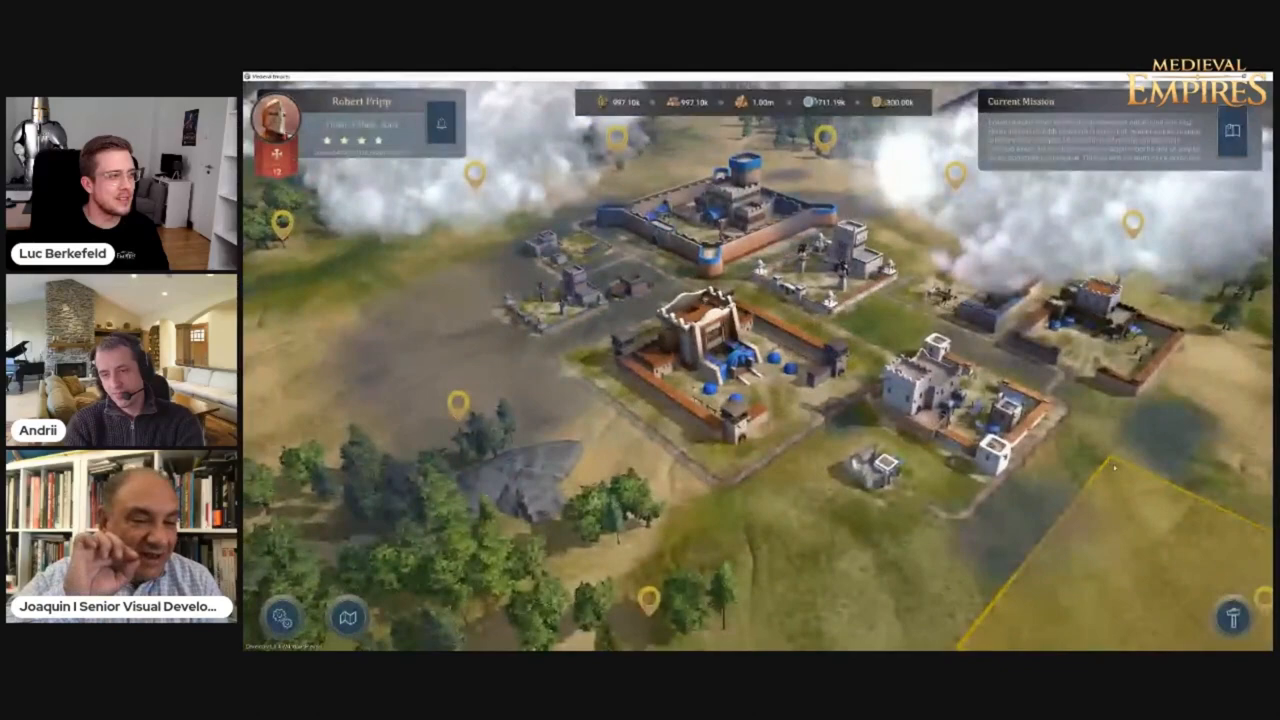